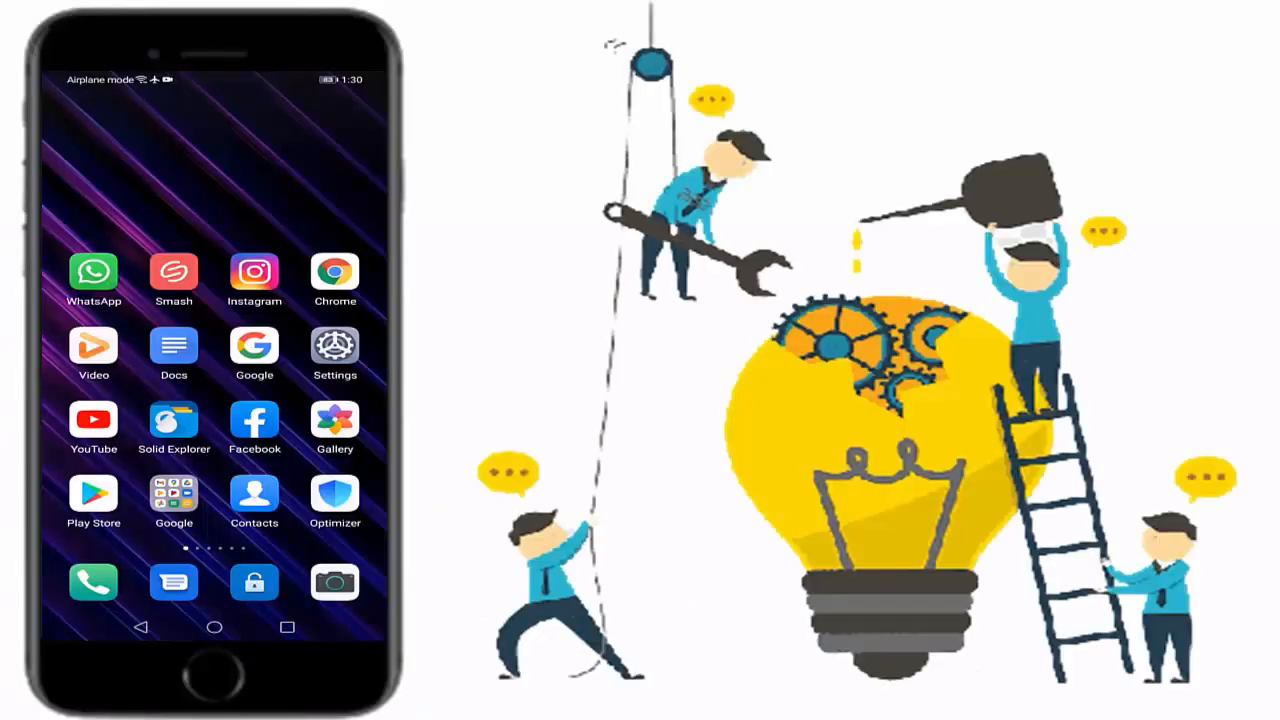
Step: Find Messenger in the Play Store and start its available update
click(92, 492)
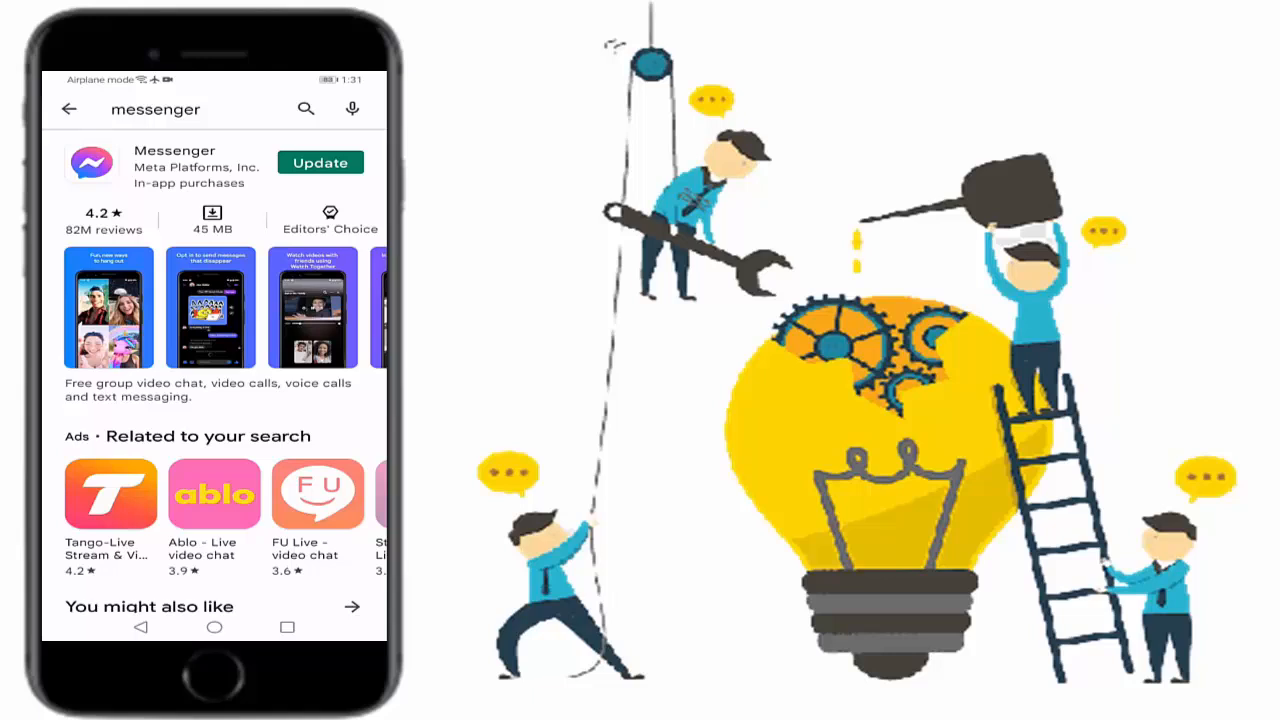
click(320, 162)
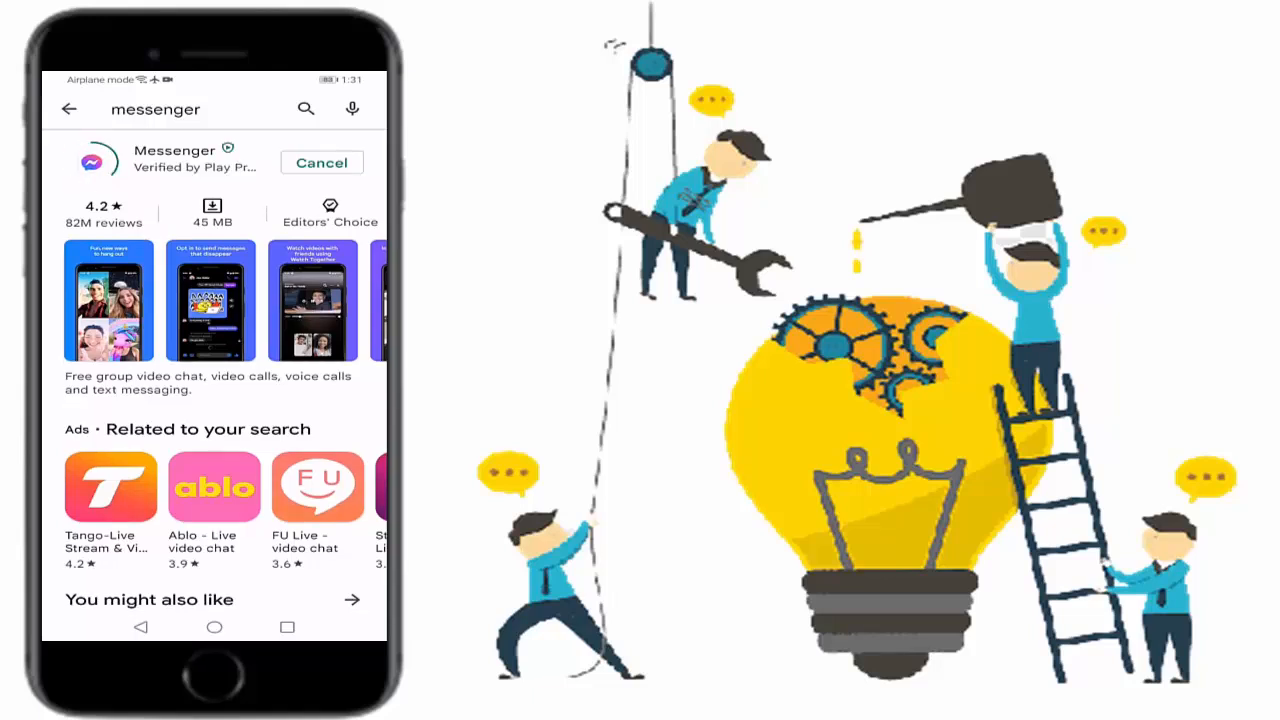